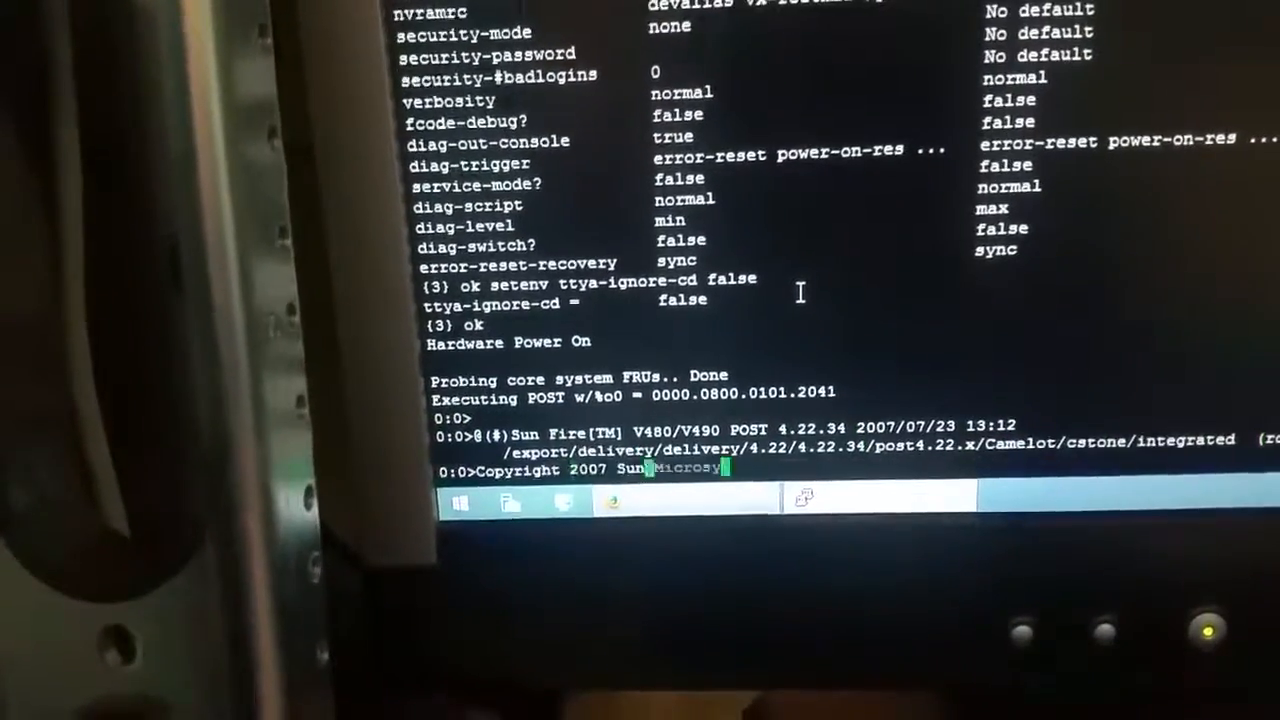
scroll(down, 3)
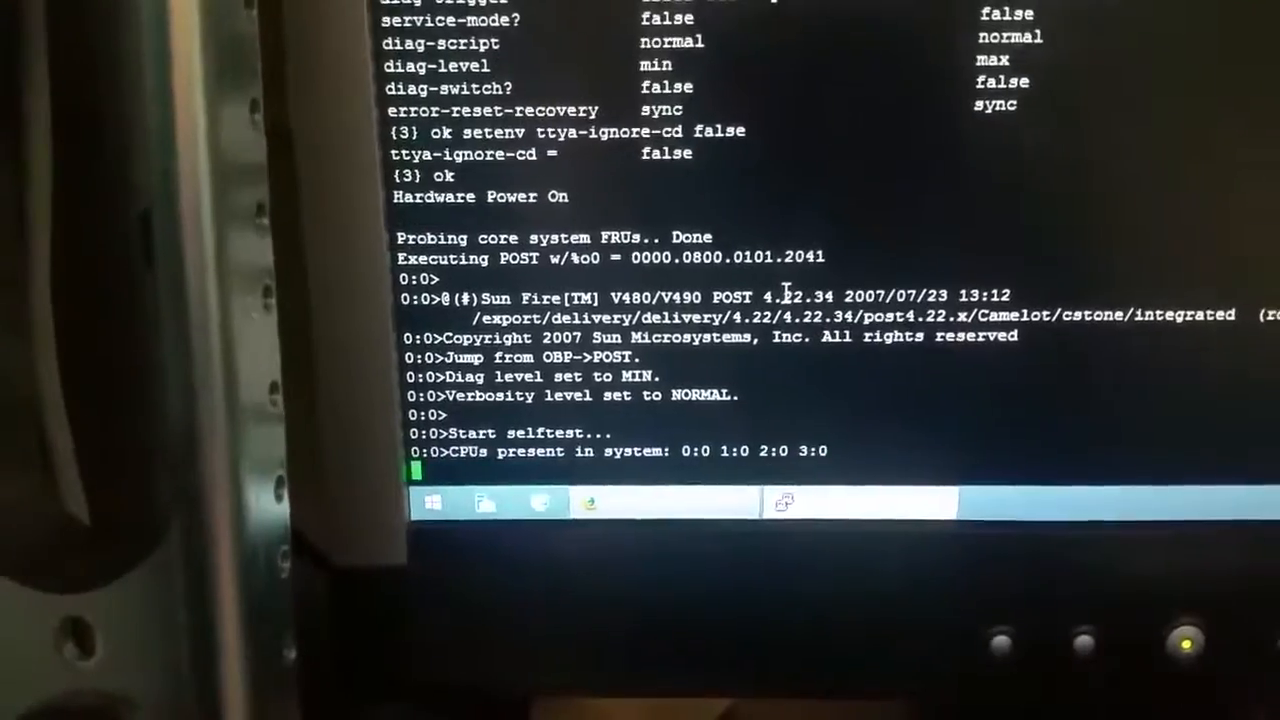